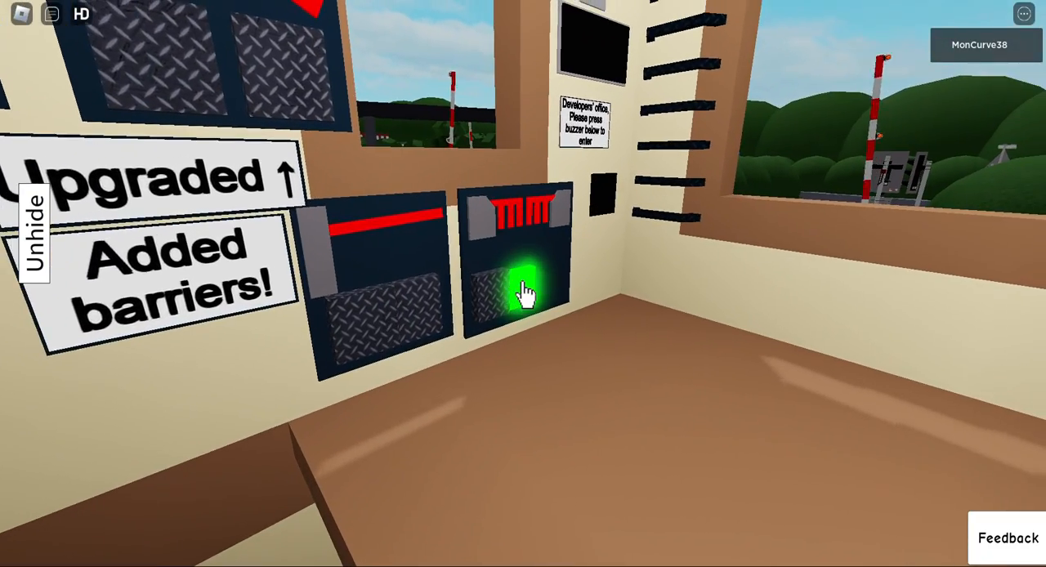
Step: Bring up the level crossing camera feed from the signalbox wall panel, showing IP-FO1U
click(523, 294)
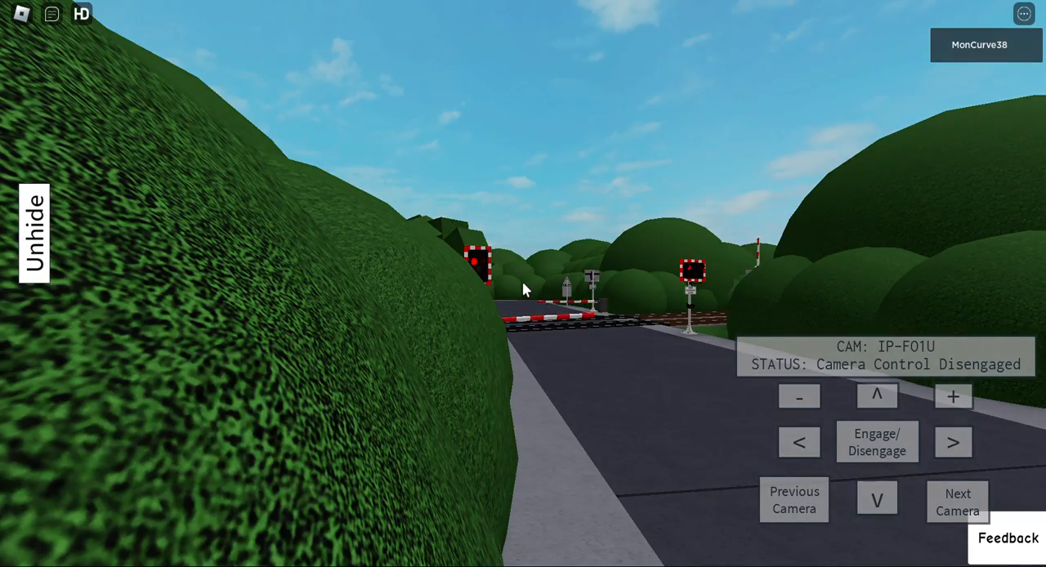
Step: Cycle through every crossing CCTV camera with Next Camera, passing IP-13ANR7 and looping round the feeds
click(958, 500)
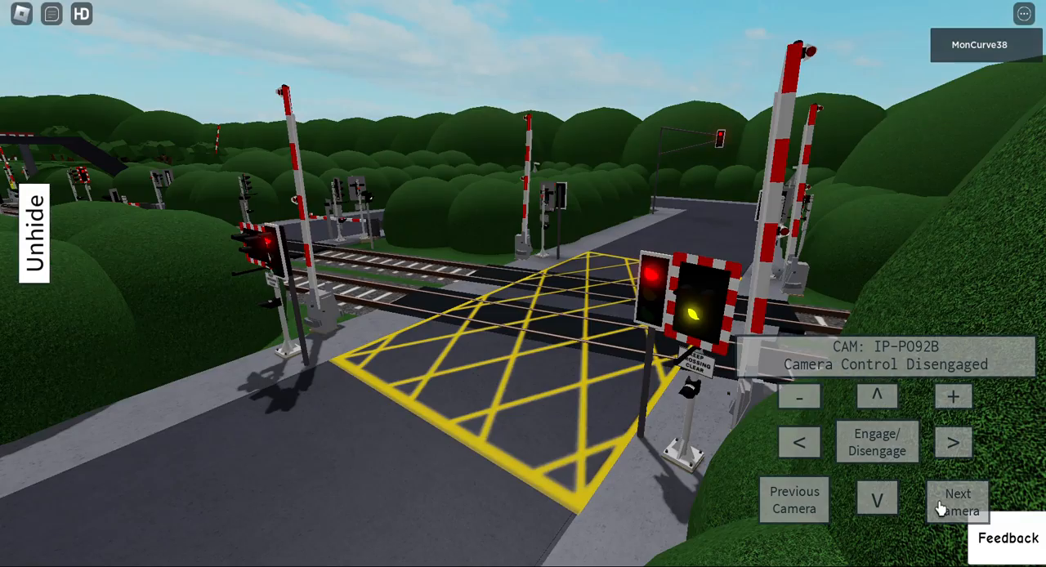
click(957, 500)
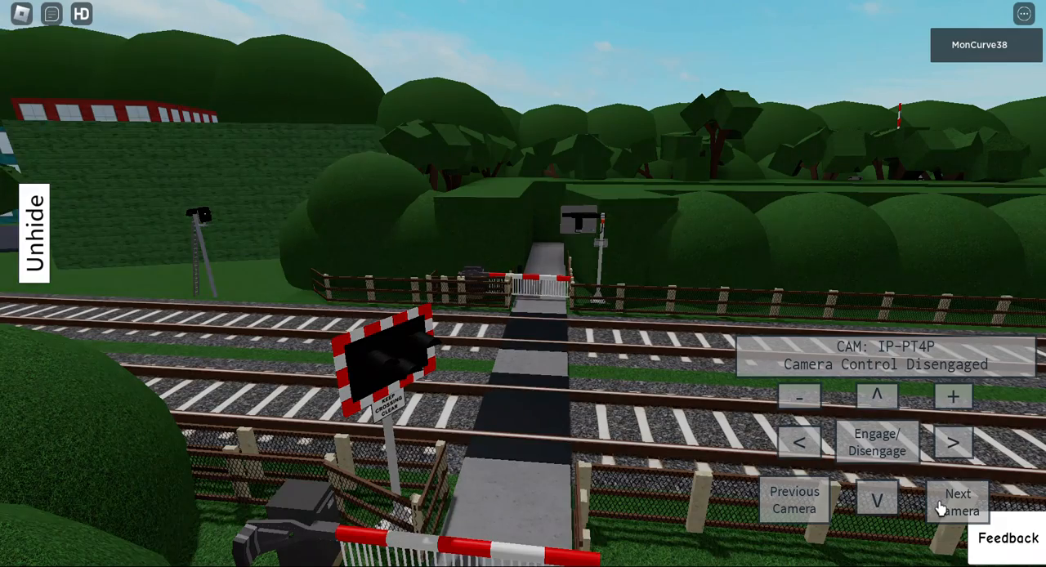
click(958, 500)
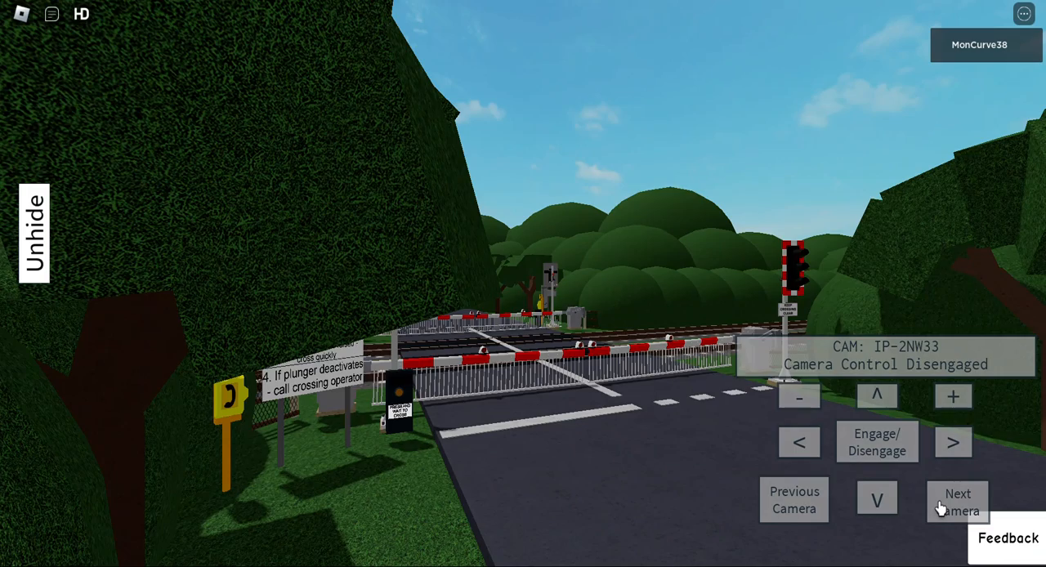
click(958, 500)
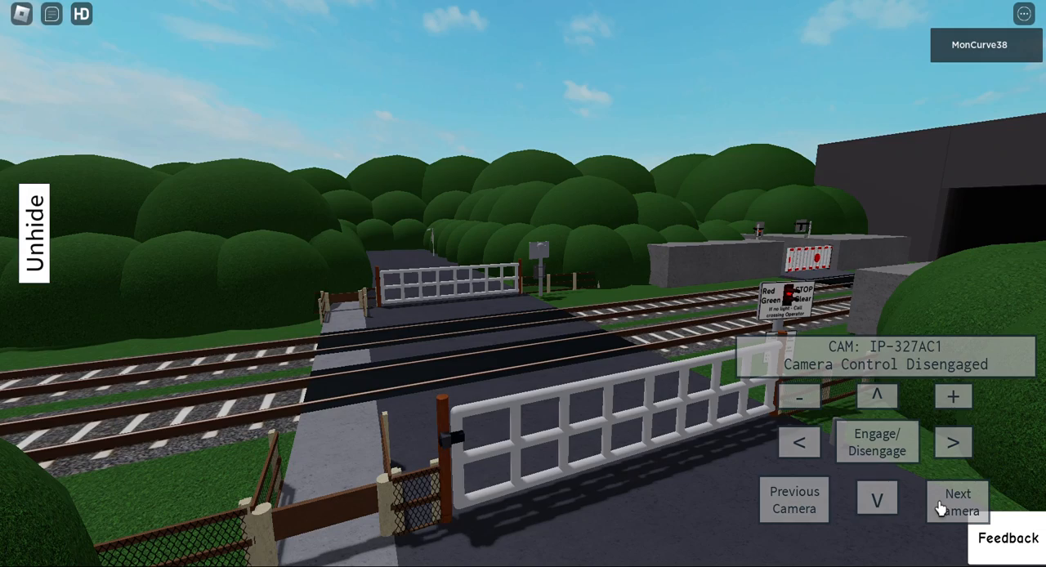
click(958, 501)
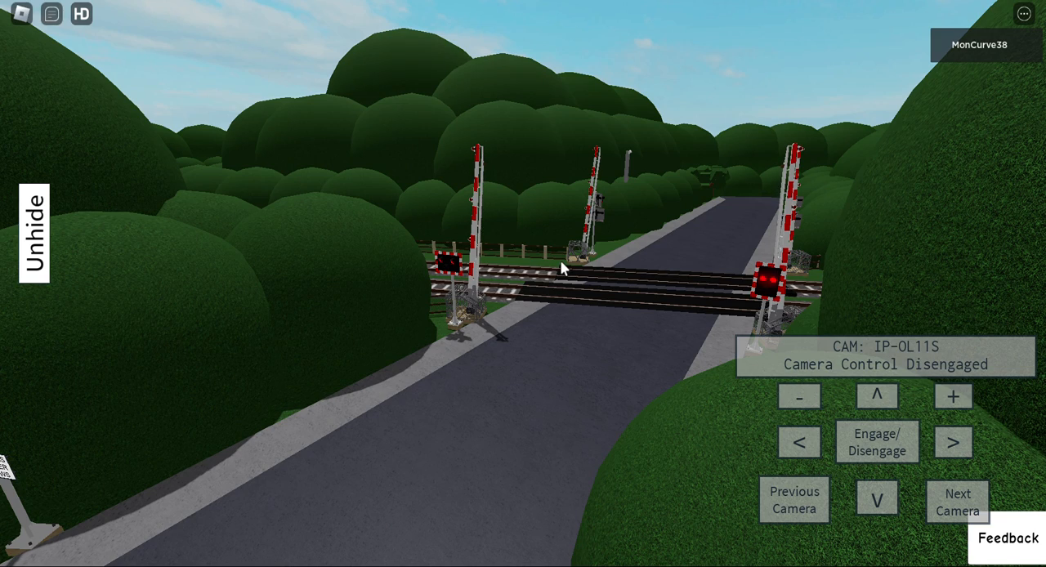
click(958, 502)
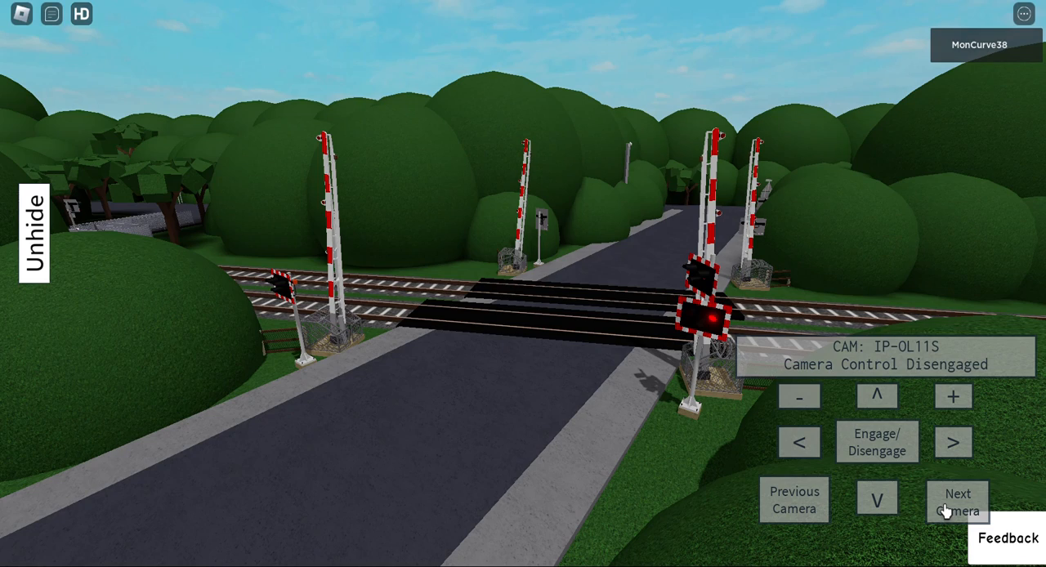
click(958, 501)
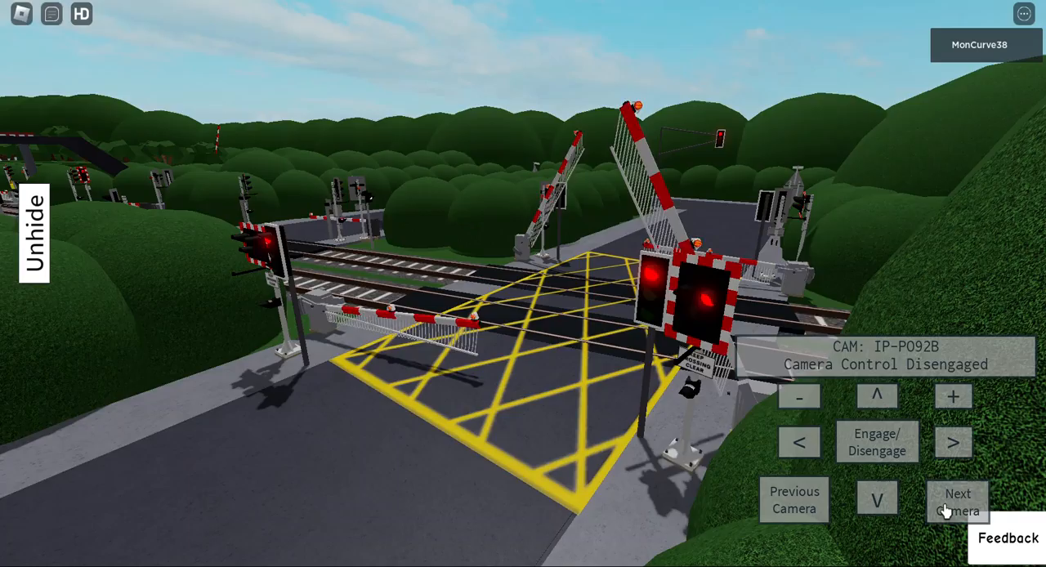
click(958, 500)
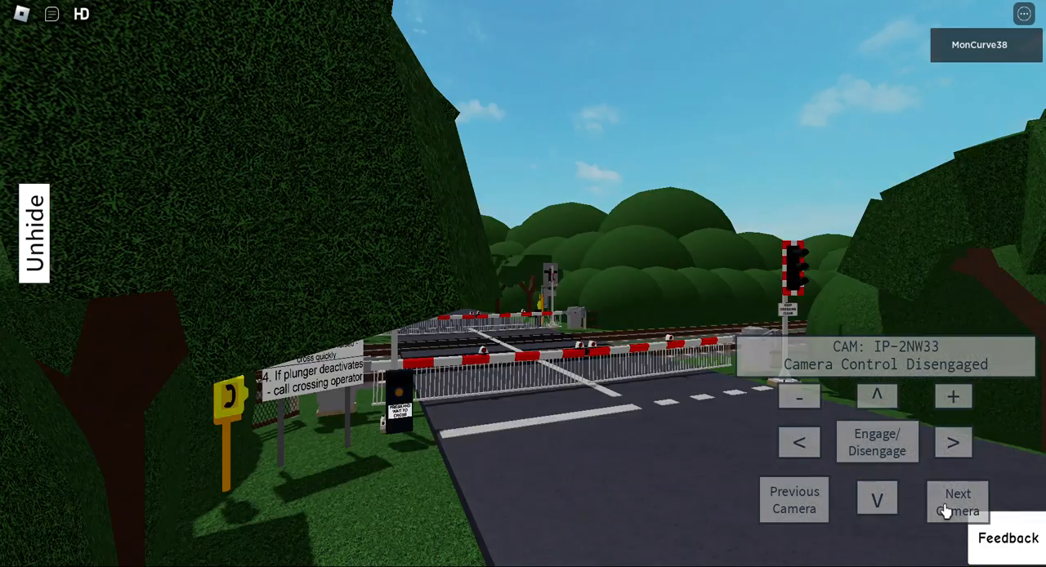
click(958, 501)
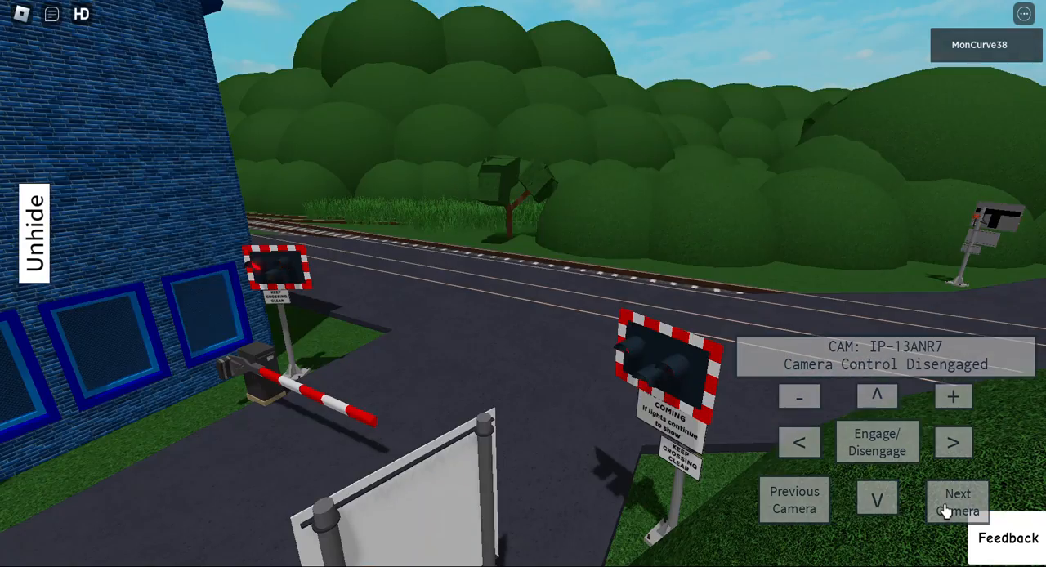
click(958, 500)
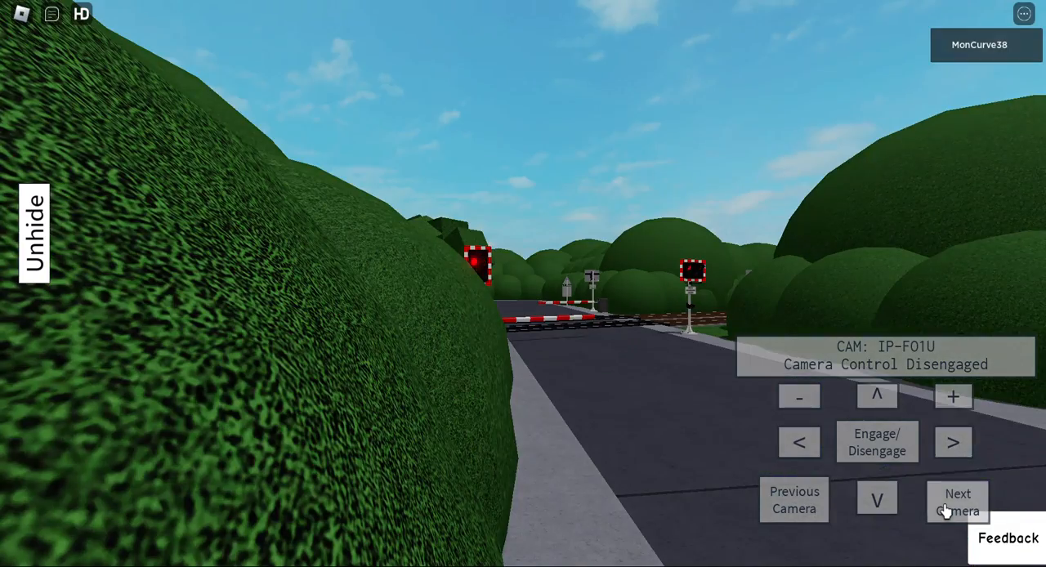
click(958, 501)
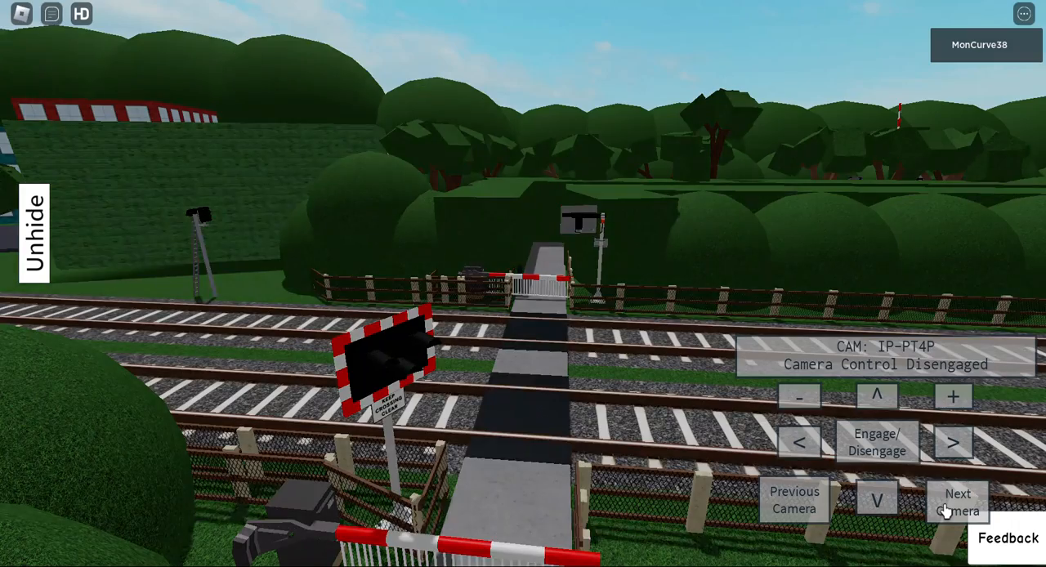
click(958, 500)
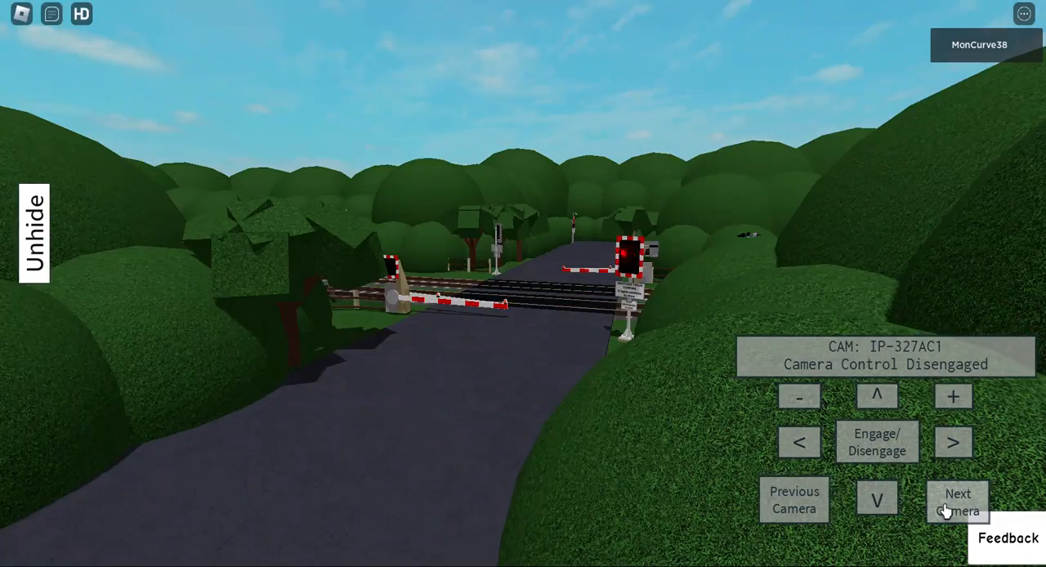
click(958, 500)
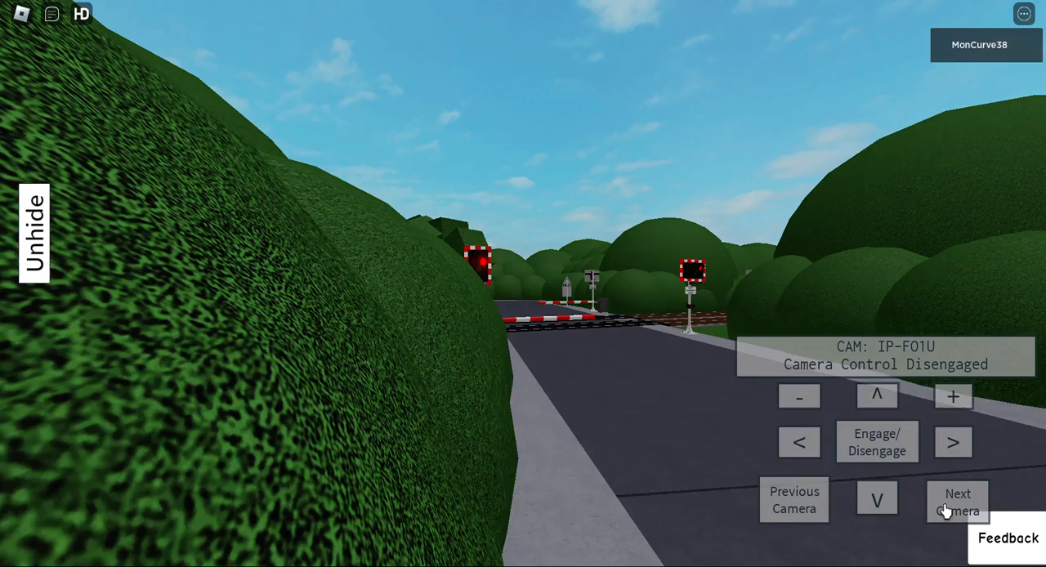
click(958, 500)
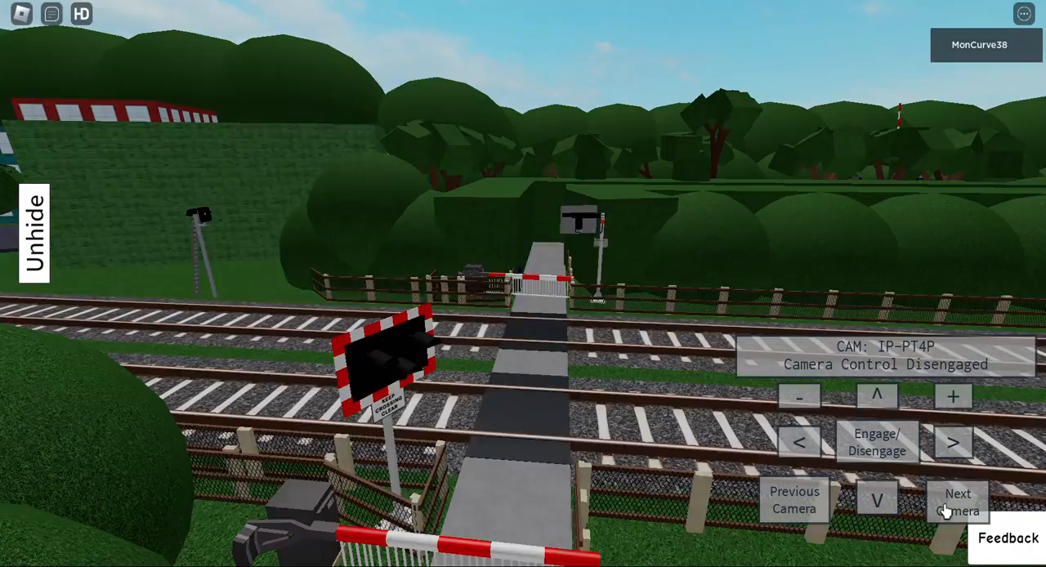
click(958, 500)
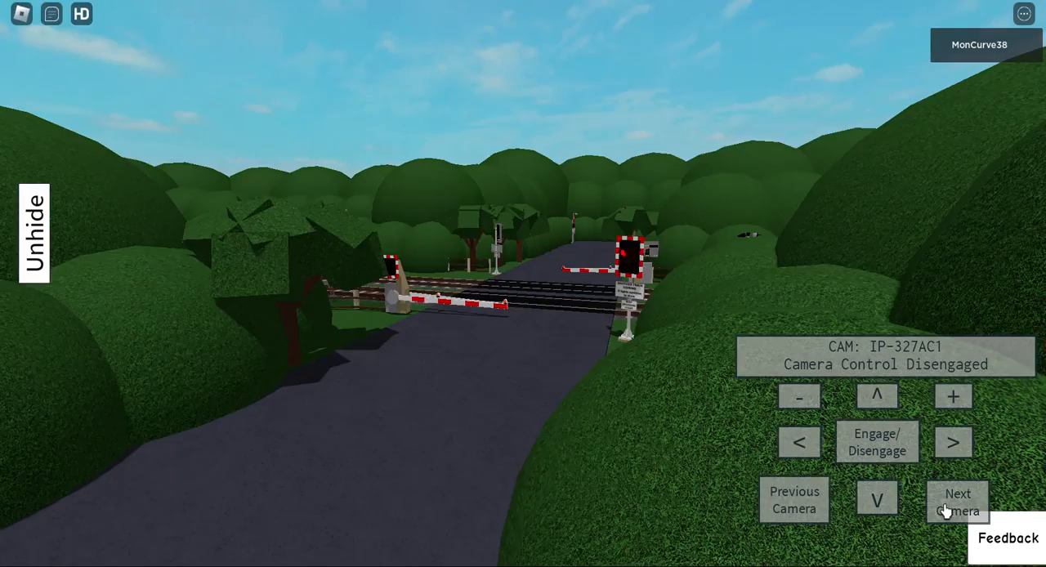
click(958, 502)
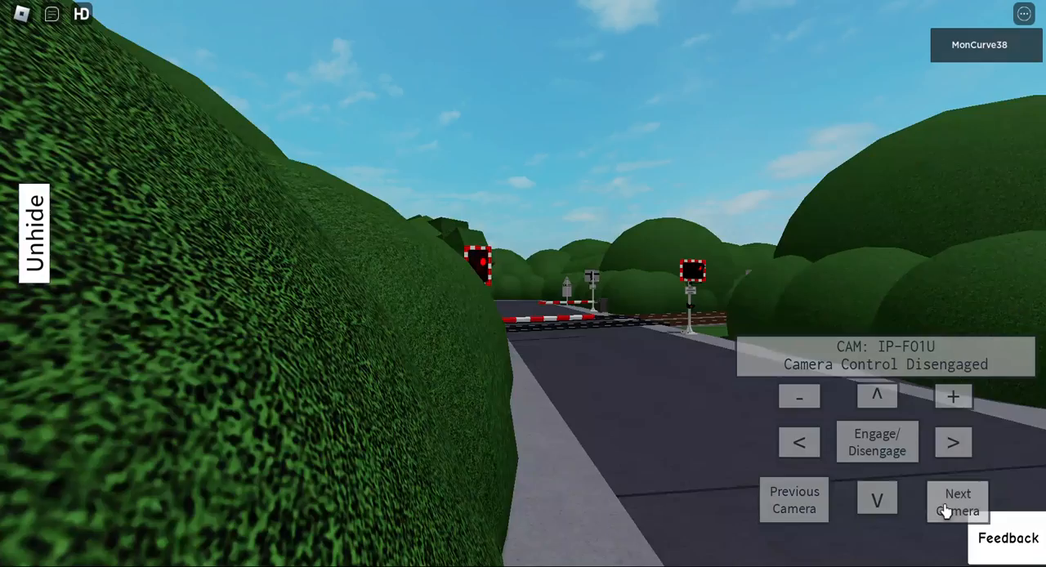
click(958, 500)
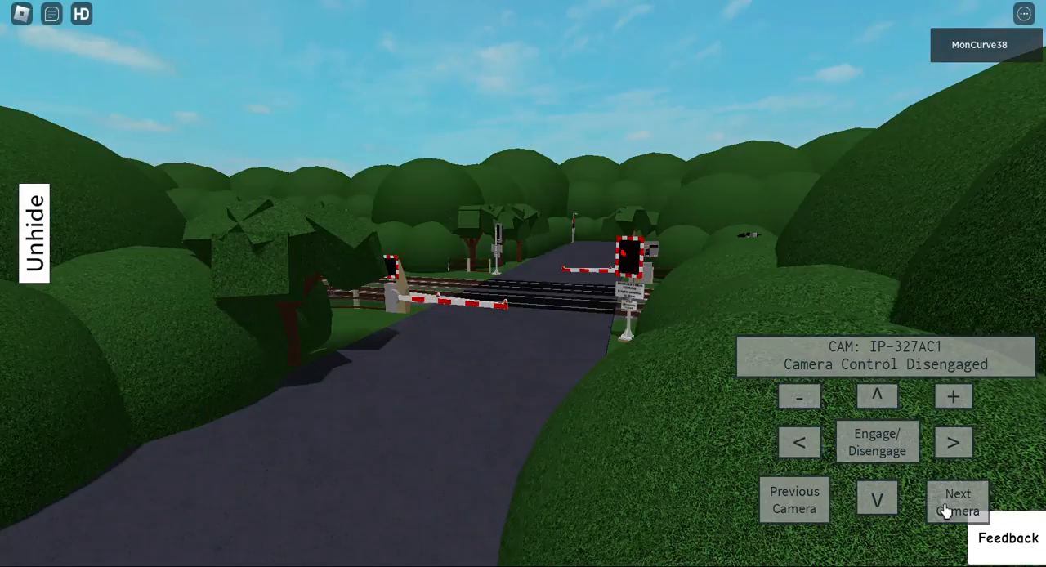
click(958, 500)
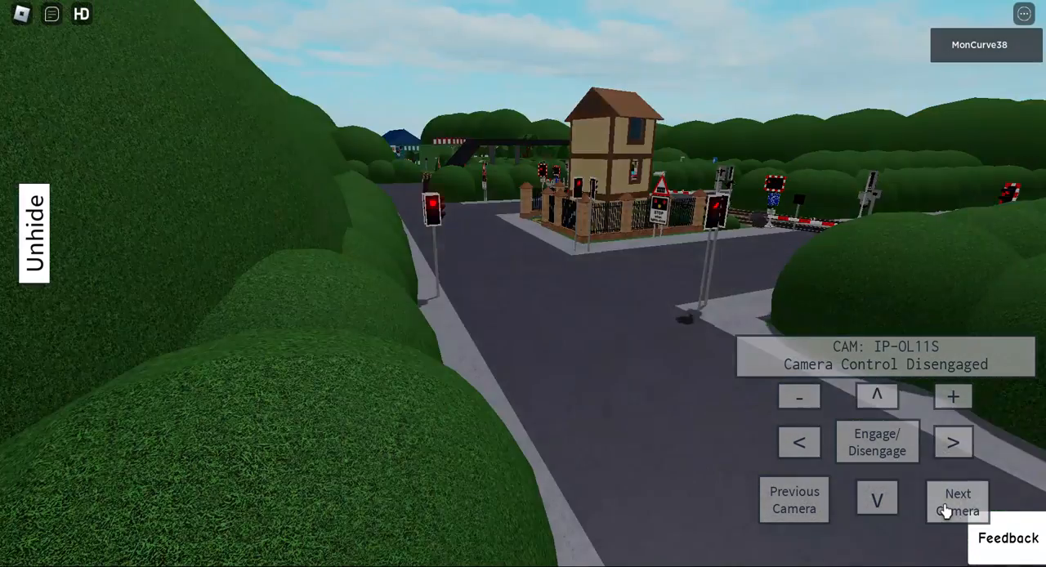
click(958, 500)
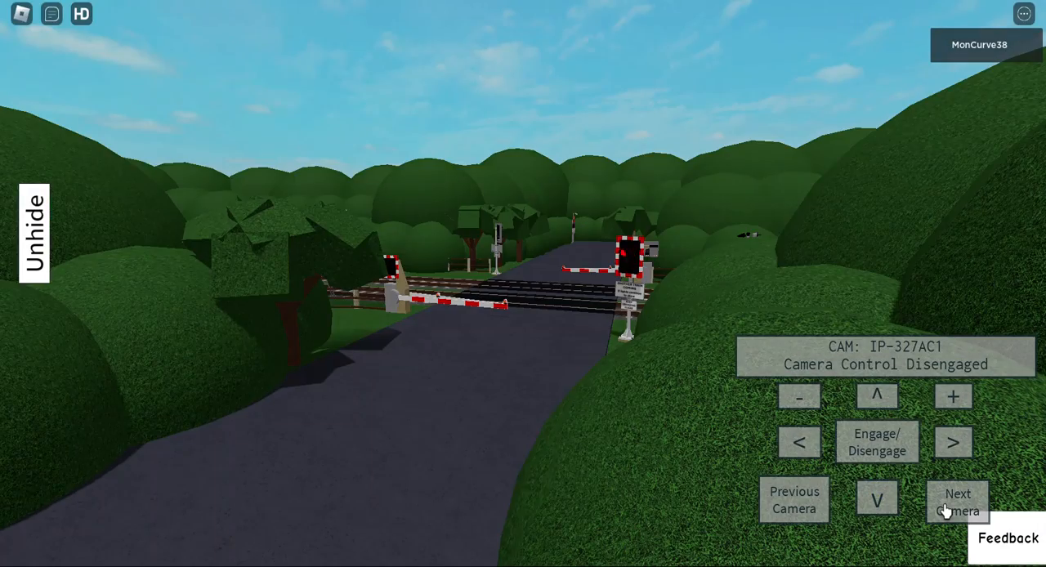
click(958, 501)
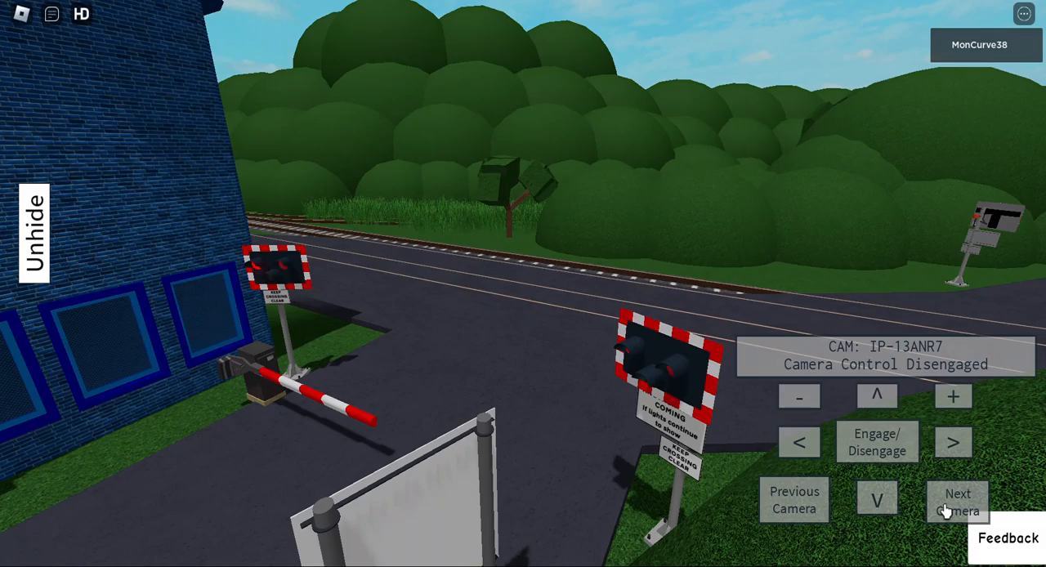
click(958, 500)
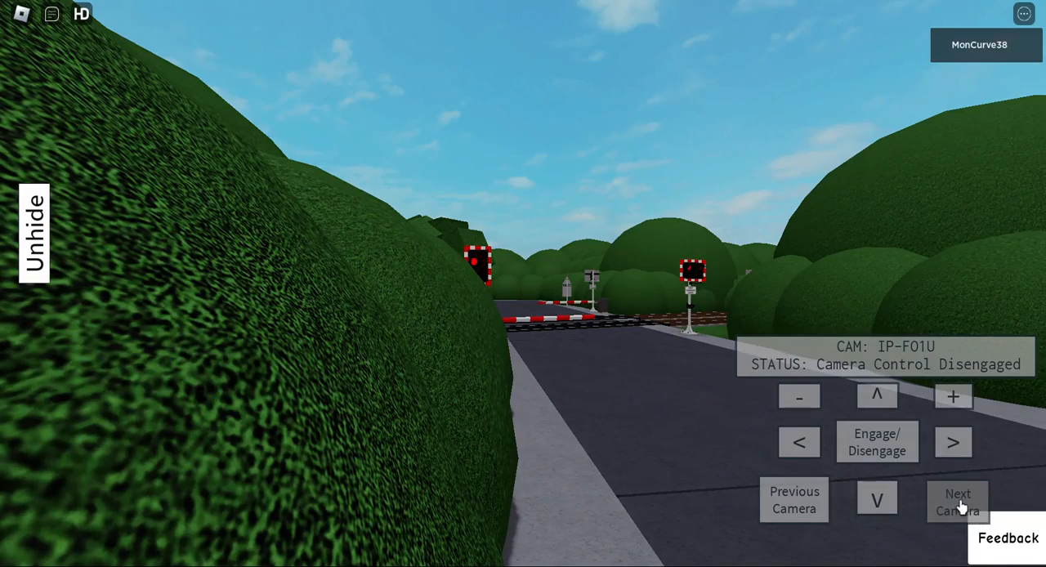
Step: Step through IP-PT4P, IP-327AC1, IP-OL11S and IP-P092B, confirming each crossing's barriers are lowered
click(958, 501)
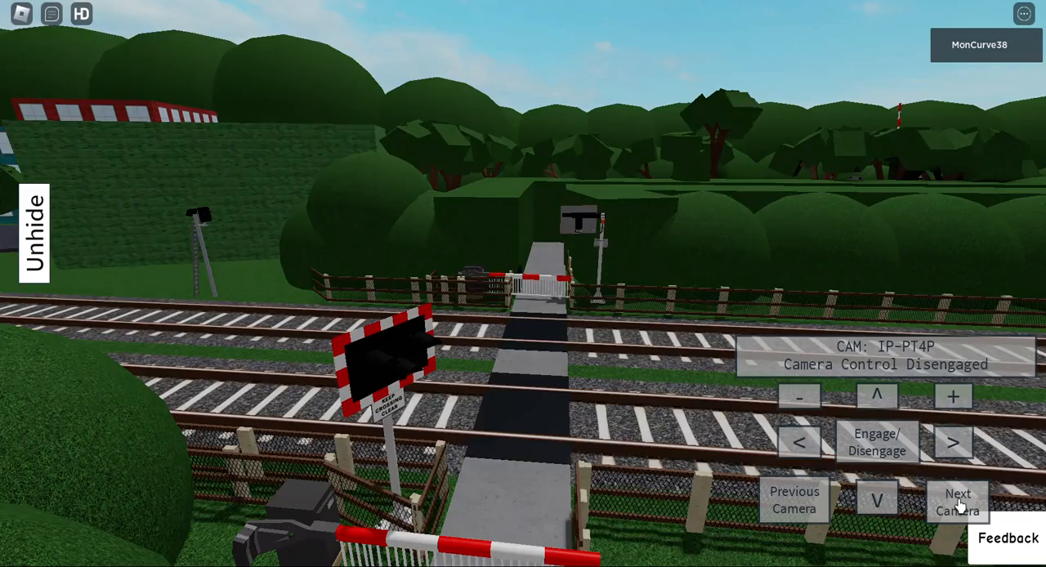
click(957, 501)
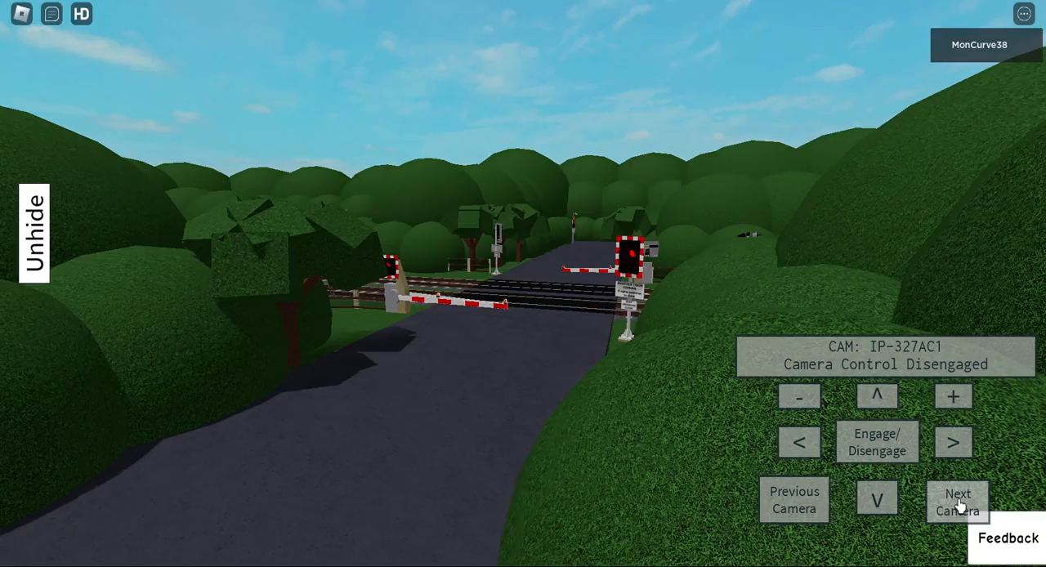
click(958, 500)
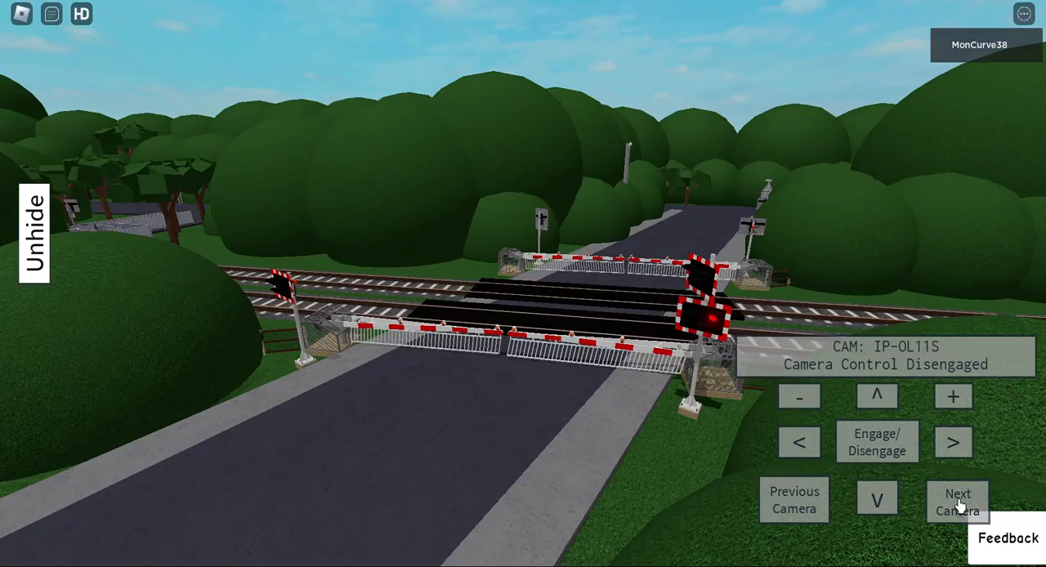
click(958, 501)
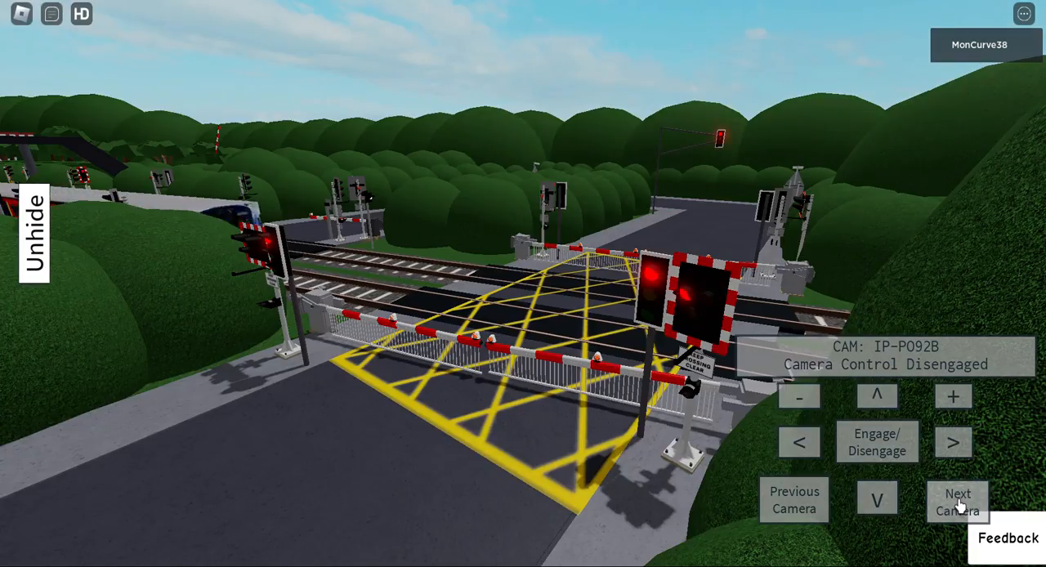
click(958, 500)
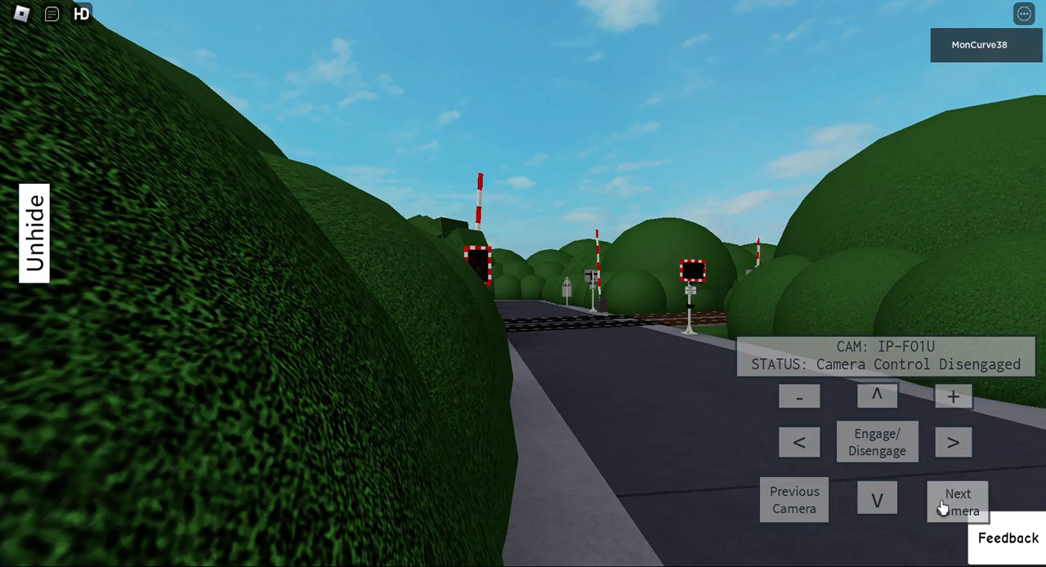
Step: Advance through the crossing feeds checking barriers are raised, then step back one camera to IP-M81012
click(958, 501)
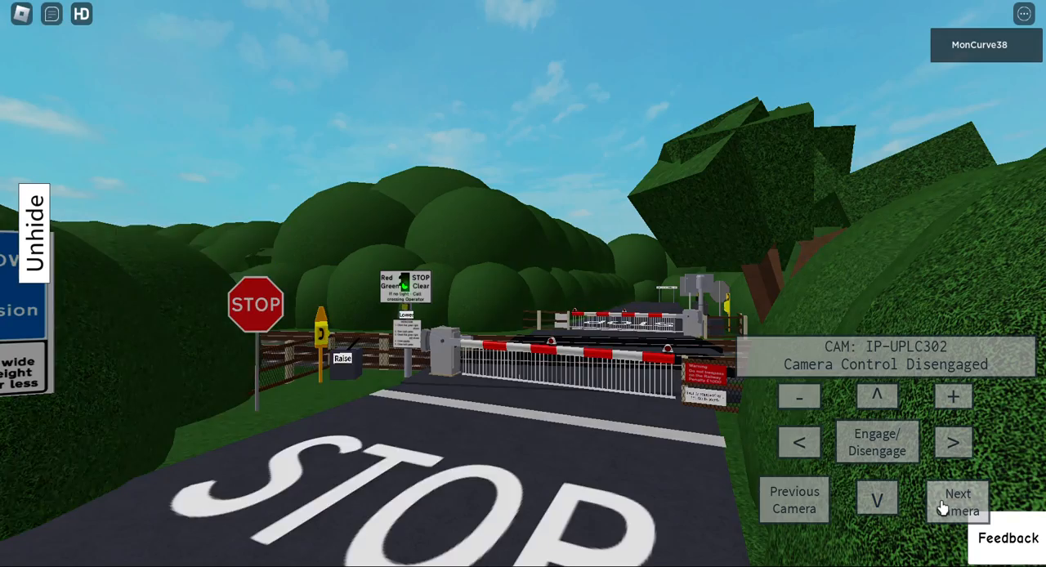
click(958, 500)
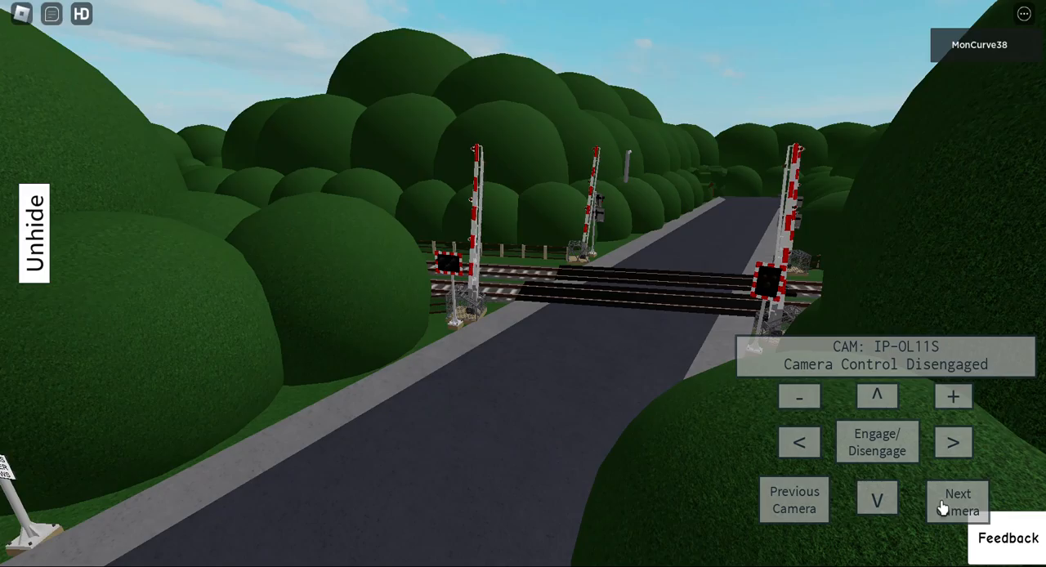
click(958, 502)
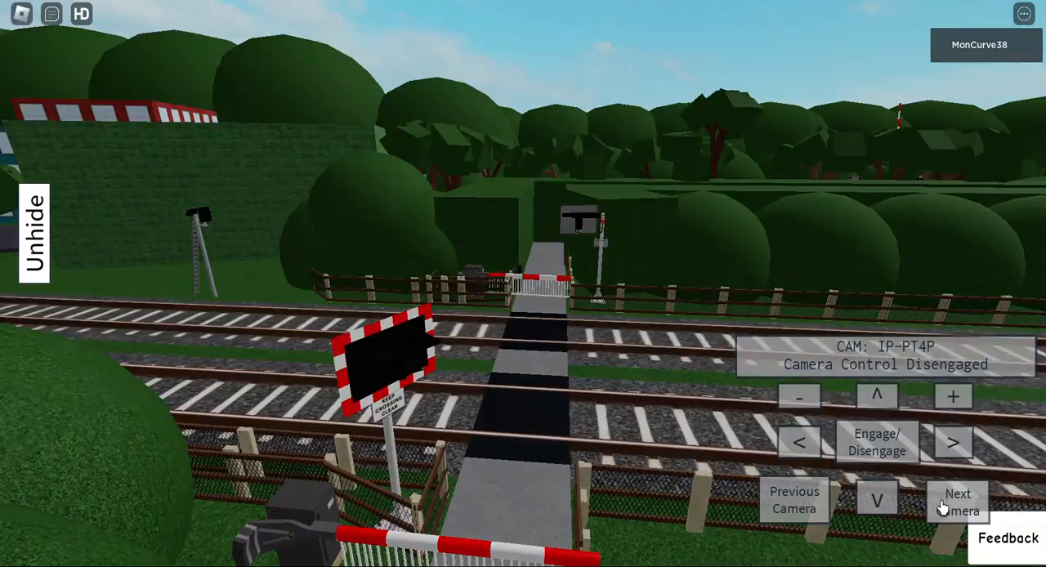
click(958, 500)
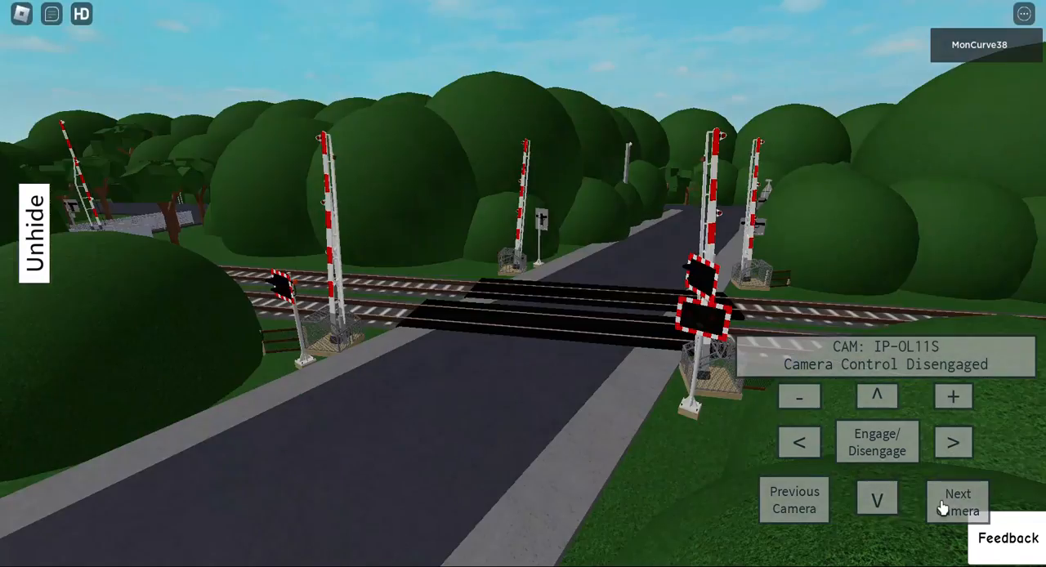
click(958, 500)
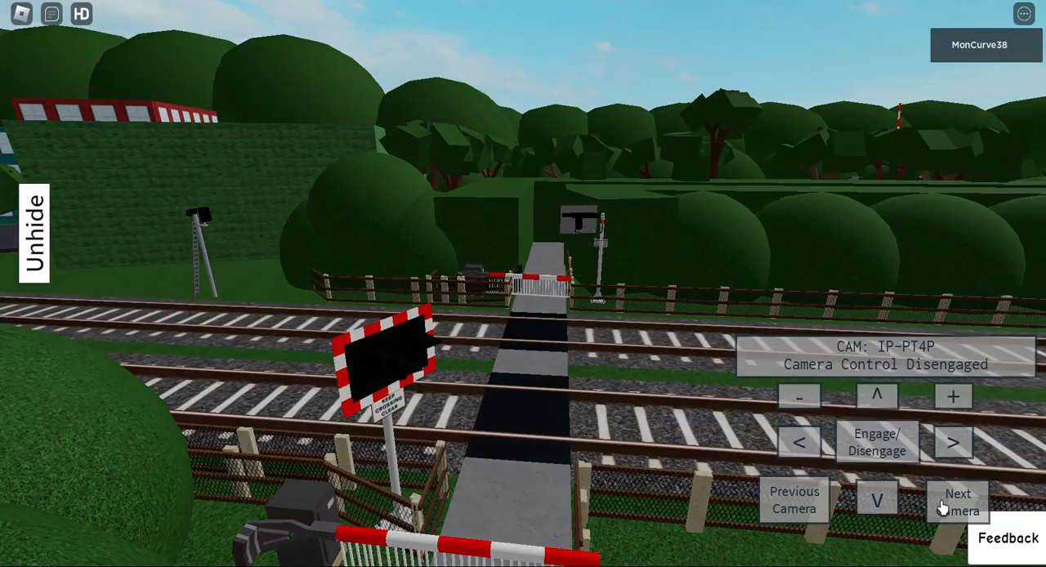
click(958, 501)
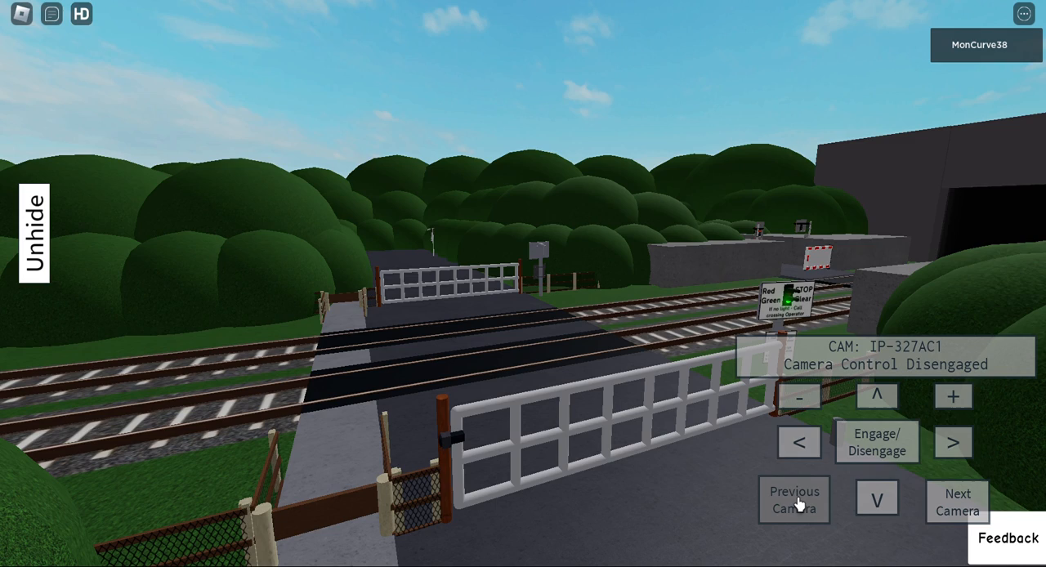
click(958, 502)
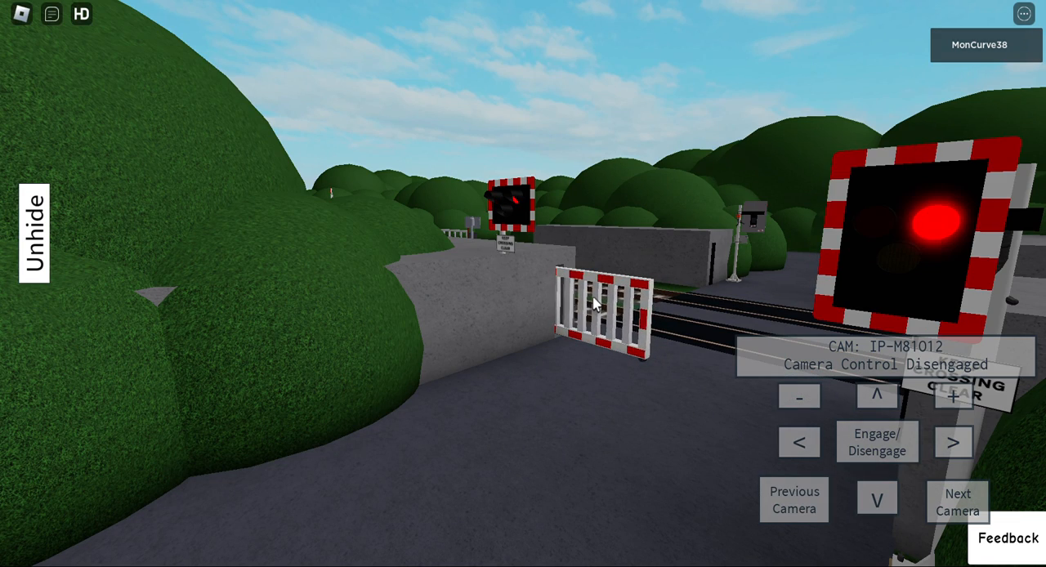